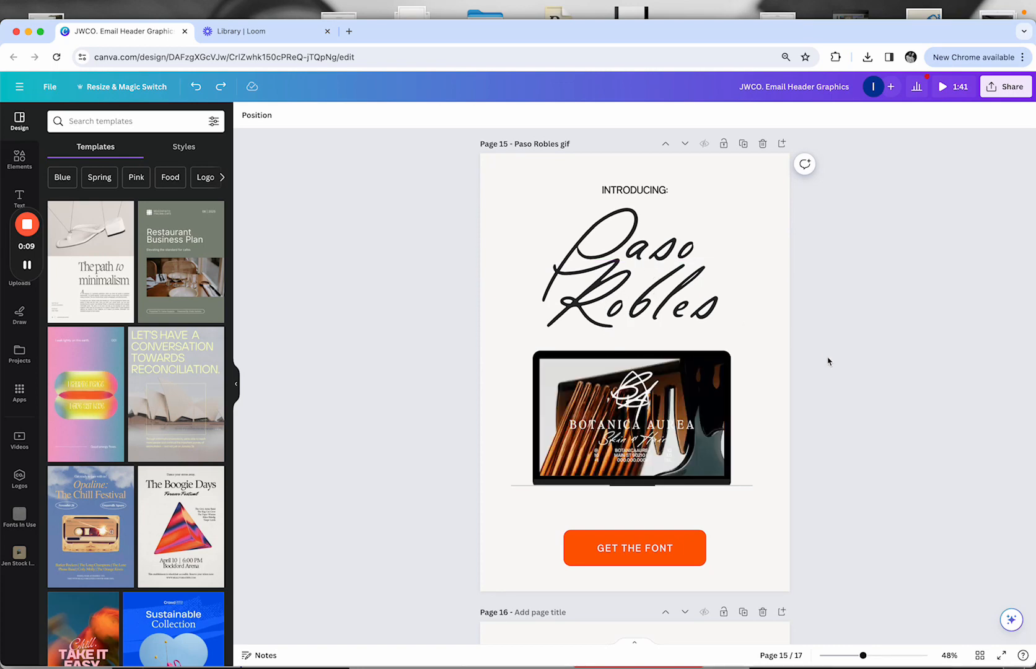
Select the 'Paso Robles' headline and confirm it uses Paso Robles at size 175
click(640, 298)
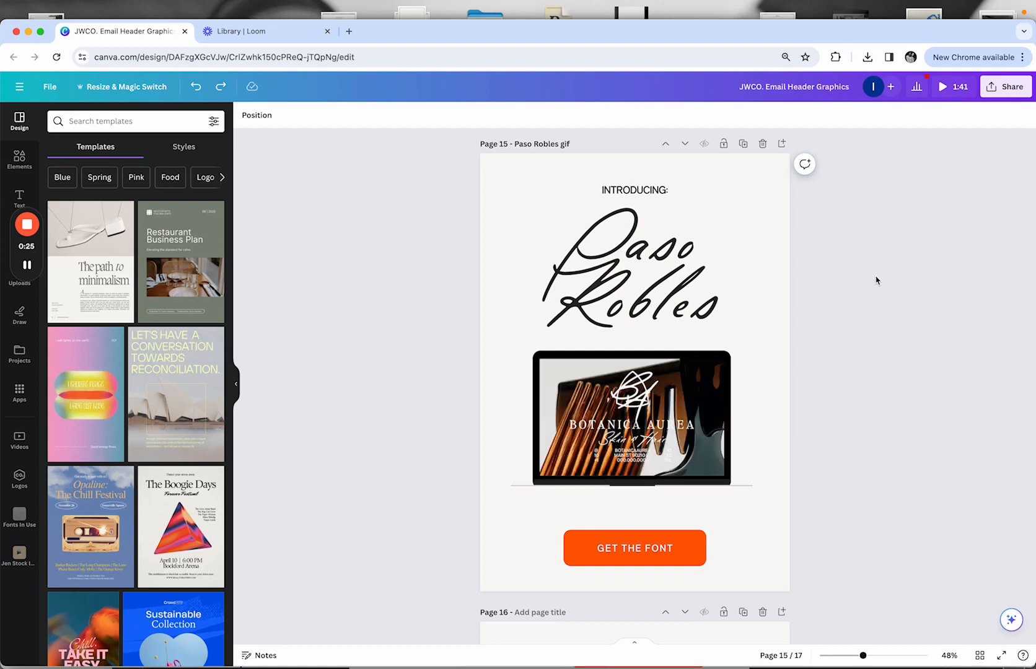
mouse_move(853, 321)
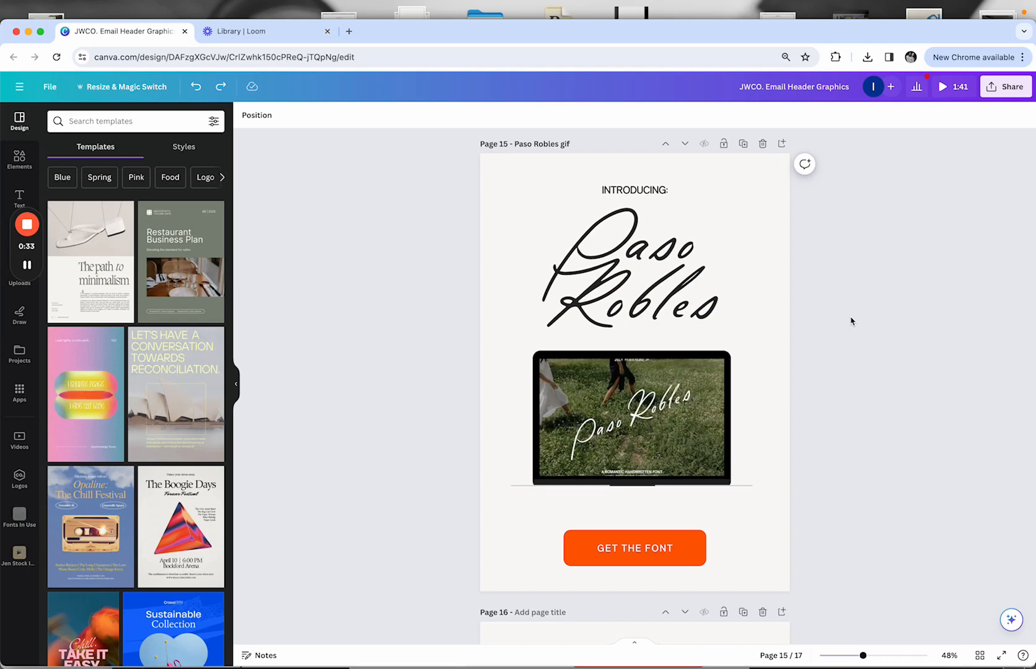
click(635, 296)
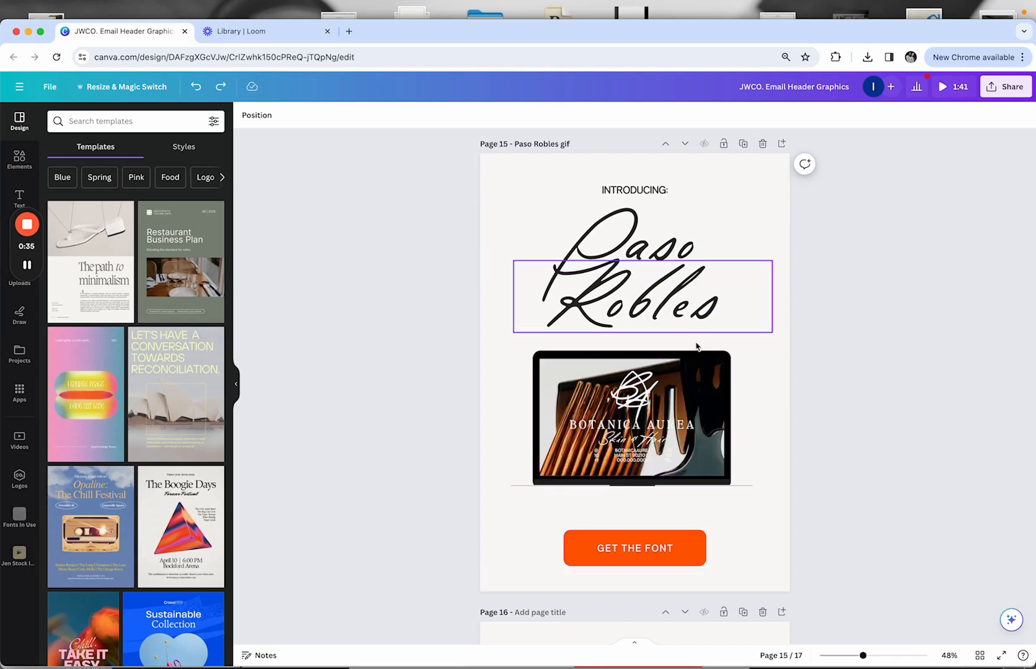
click(826, 333)
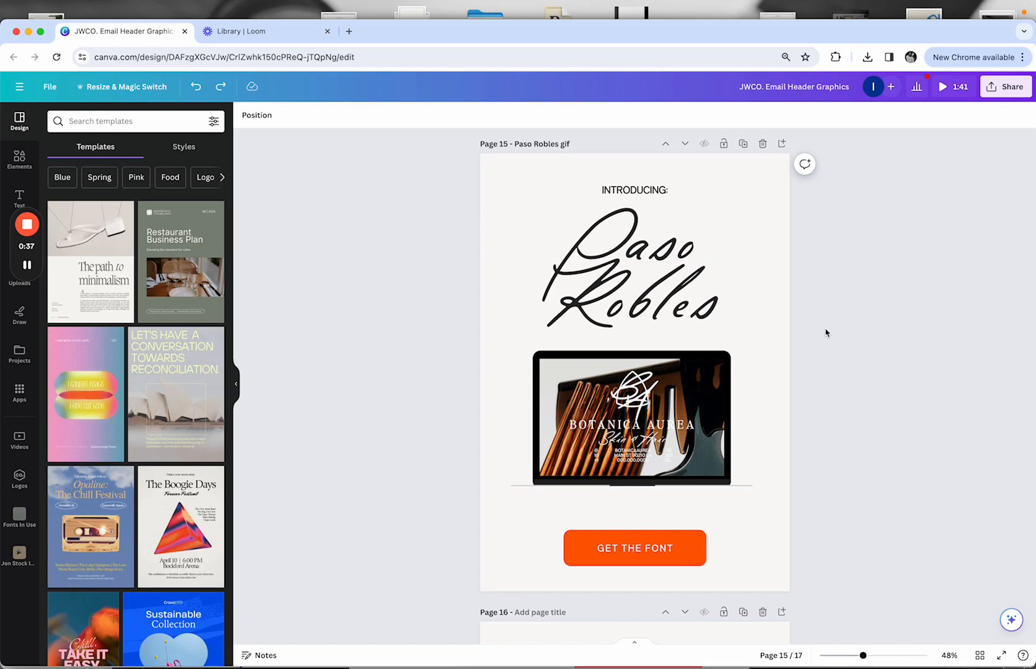
mouse_move(817, 356)
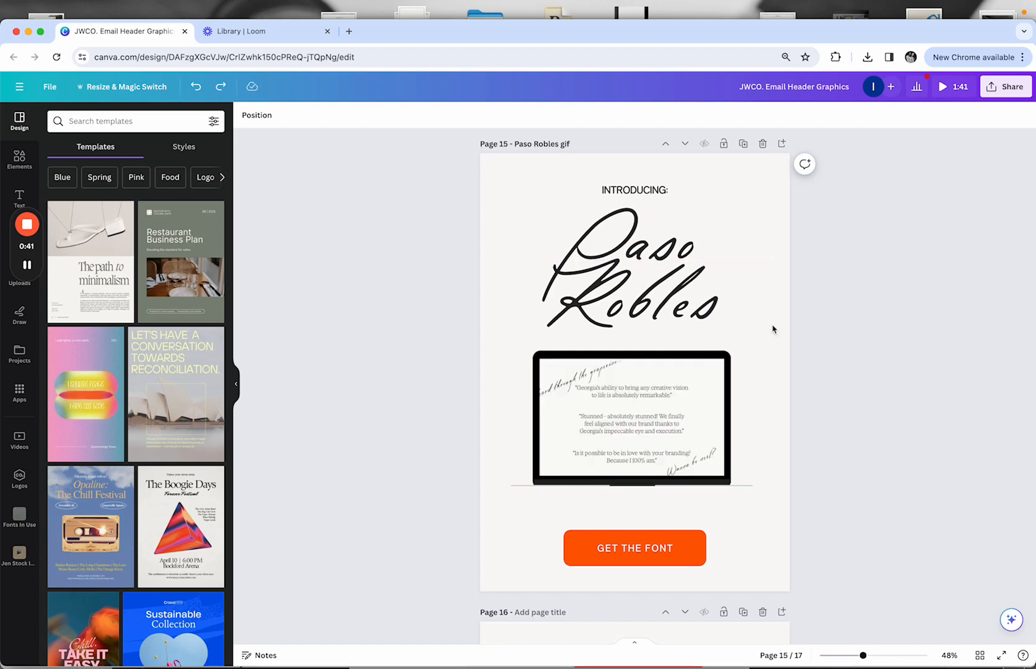
click(635, 298)
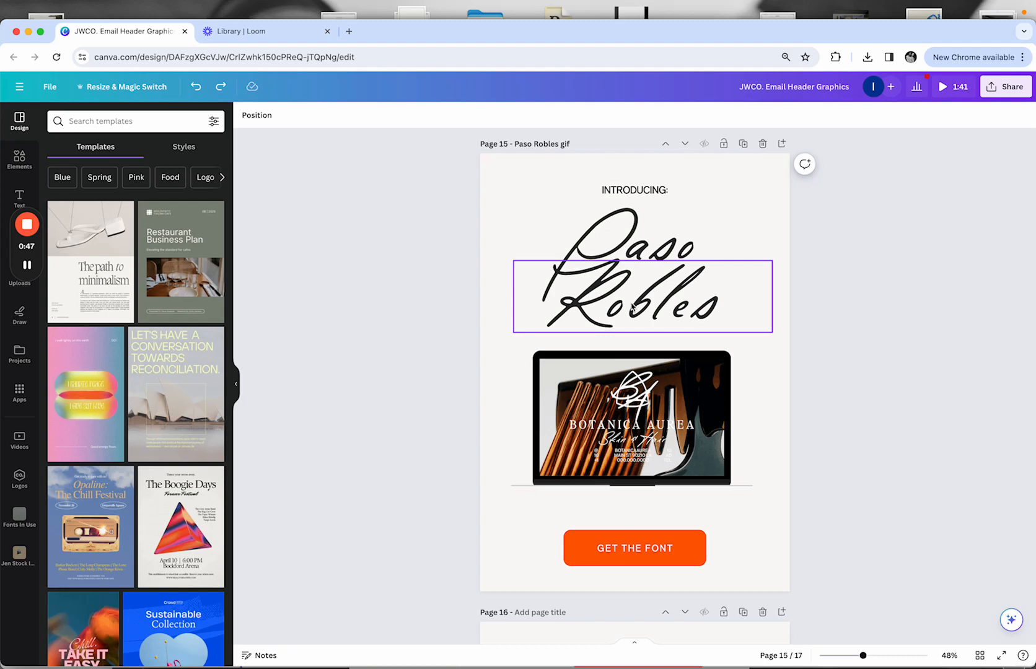
click(642, 296)
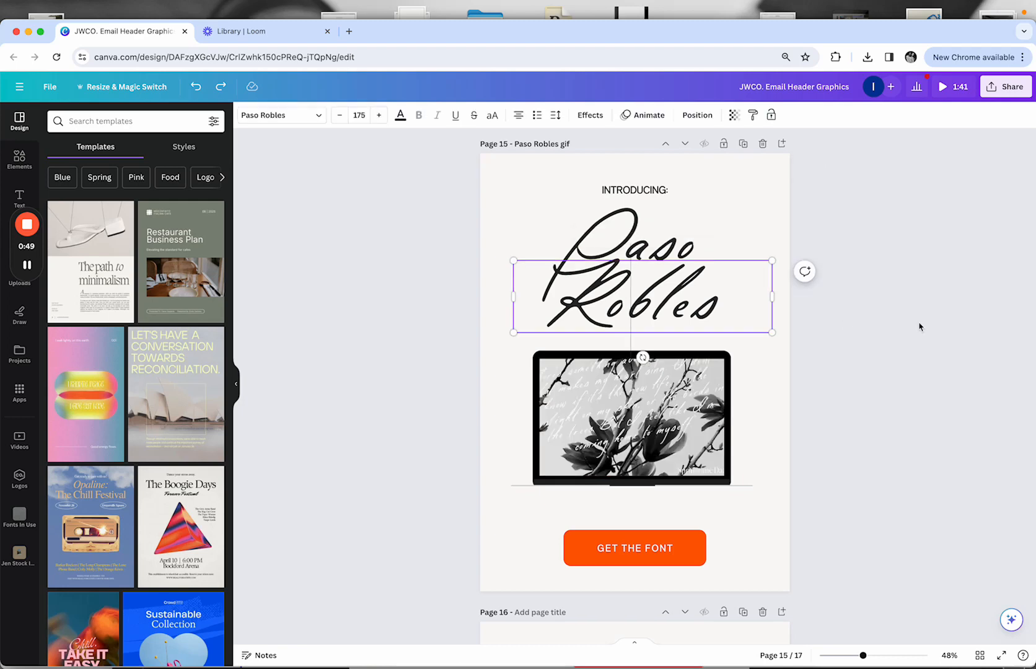
mouse_move(890, 376)
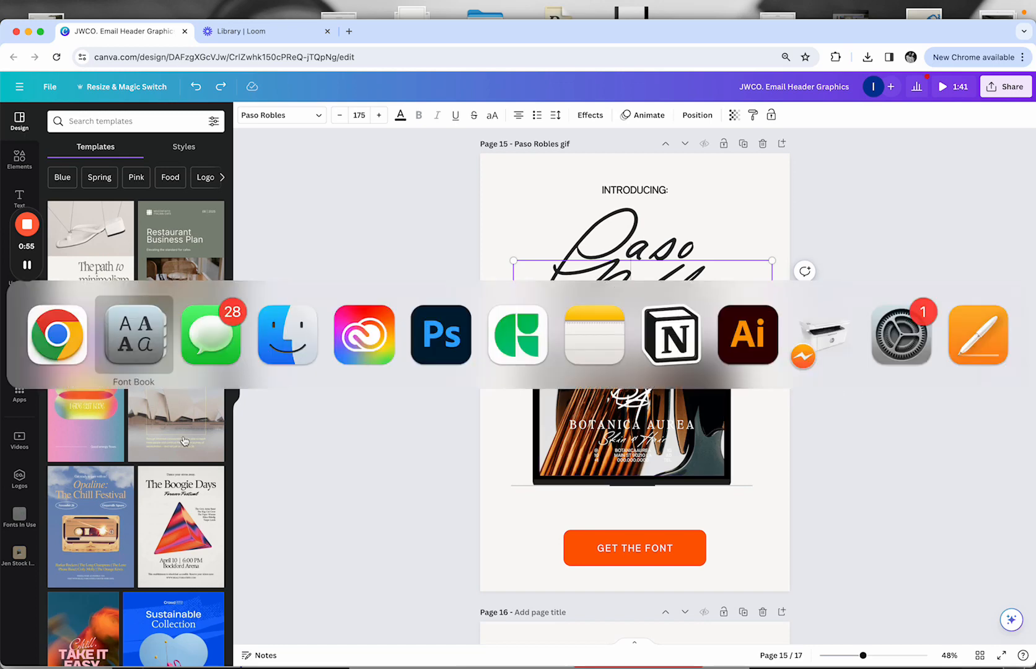
Browse the Paso Robles Regular glyph grid in Font Book for an alternate character
click(134, 333)
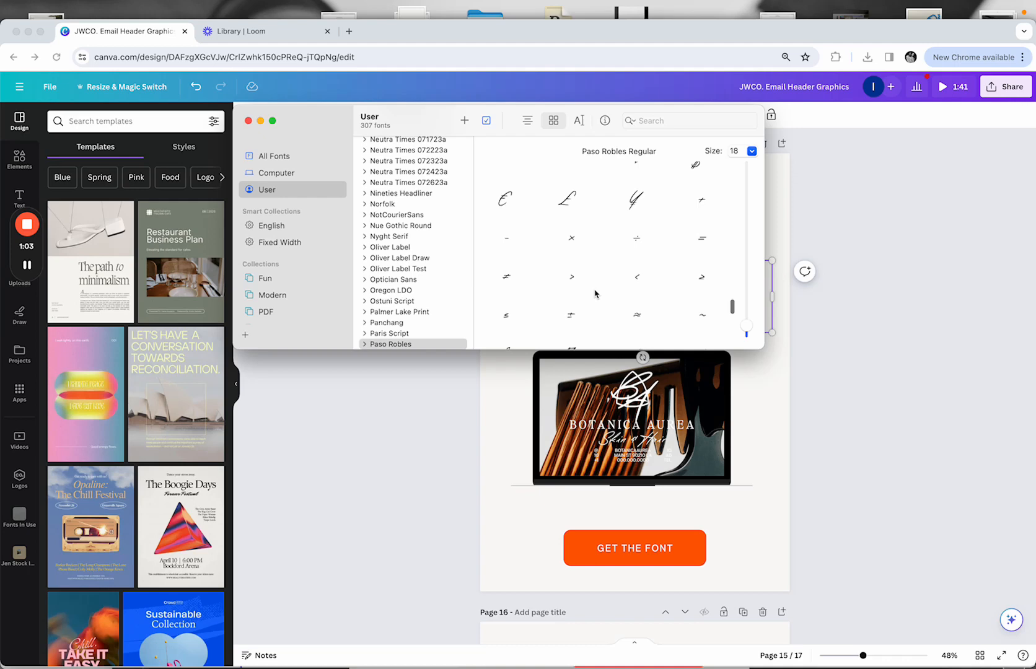
scroll(up, 3)
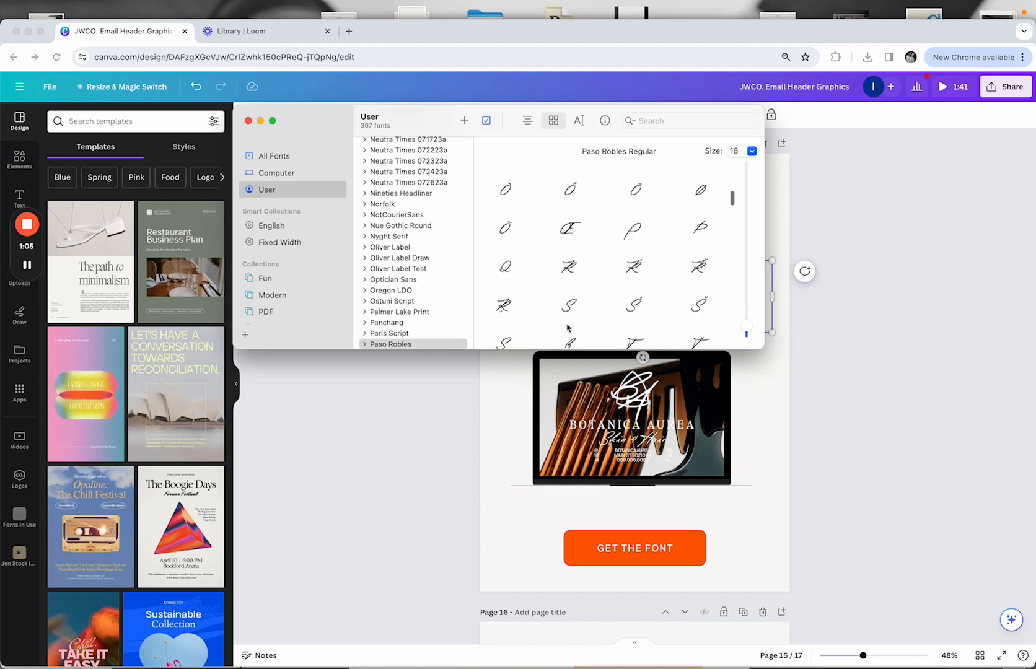
scroll(down, 3)
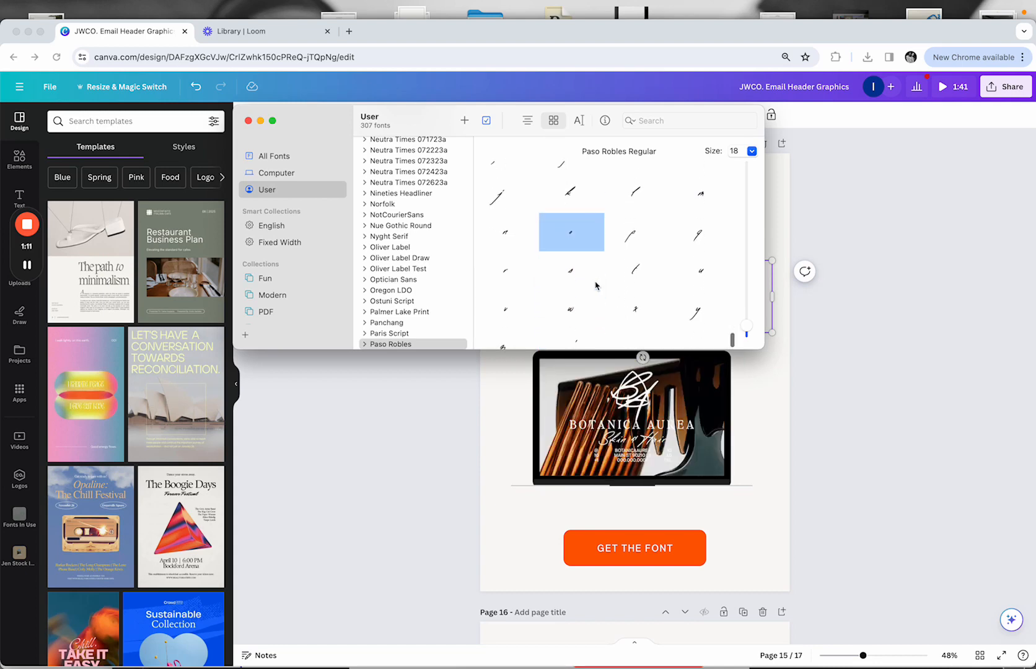
mouse_move(574, 234)
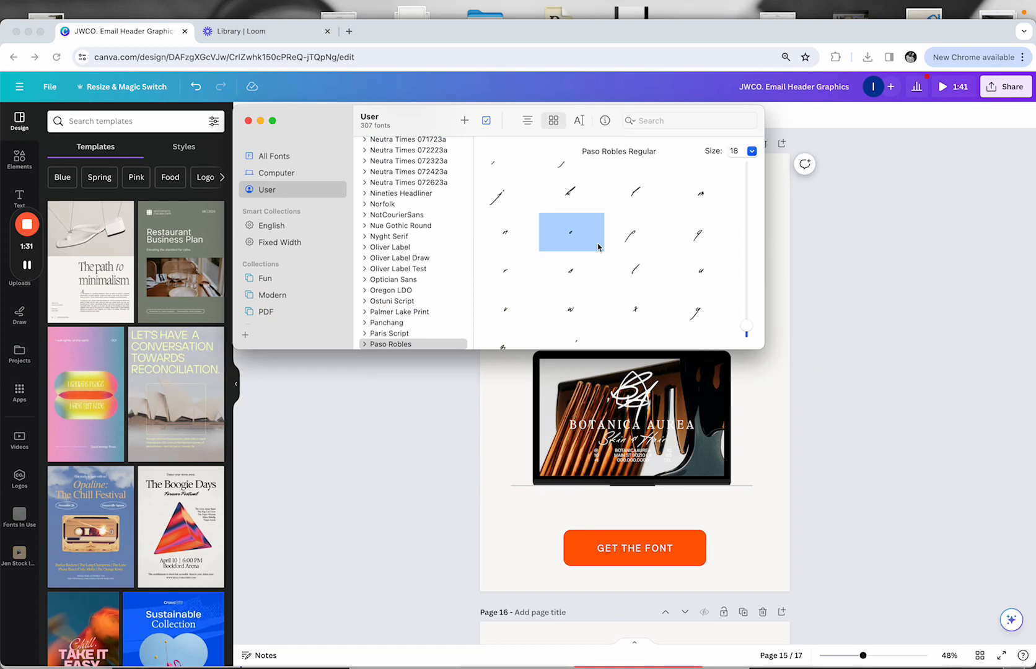
Bring the Canva gif page forward and select the 'INTRODUCING:' heading
click(322, 382)
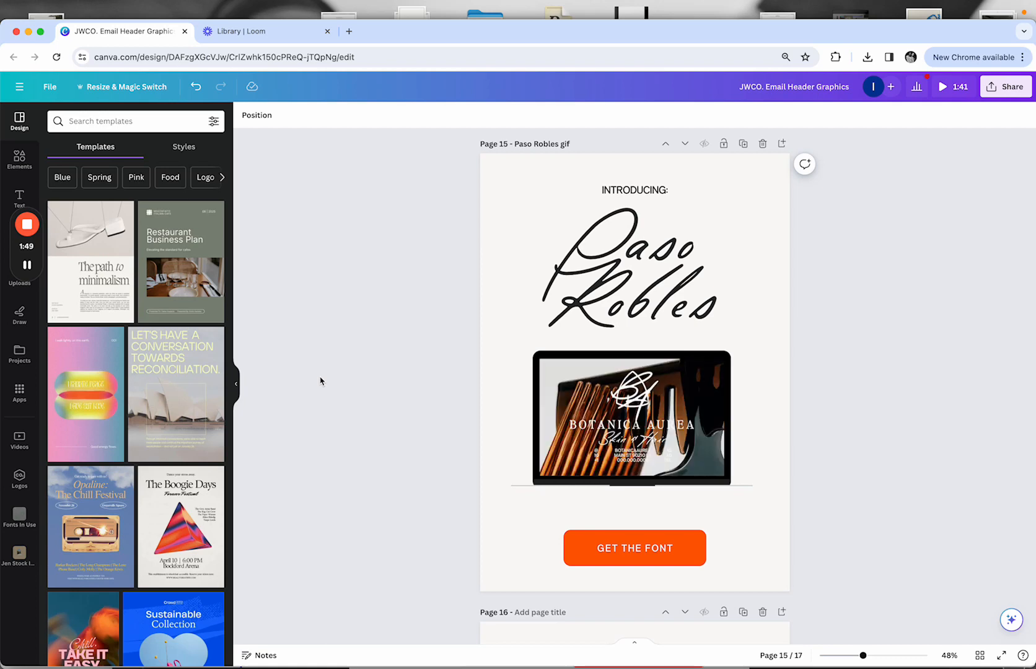
click(633, 190)
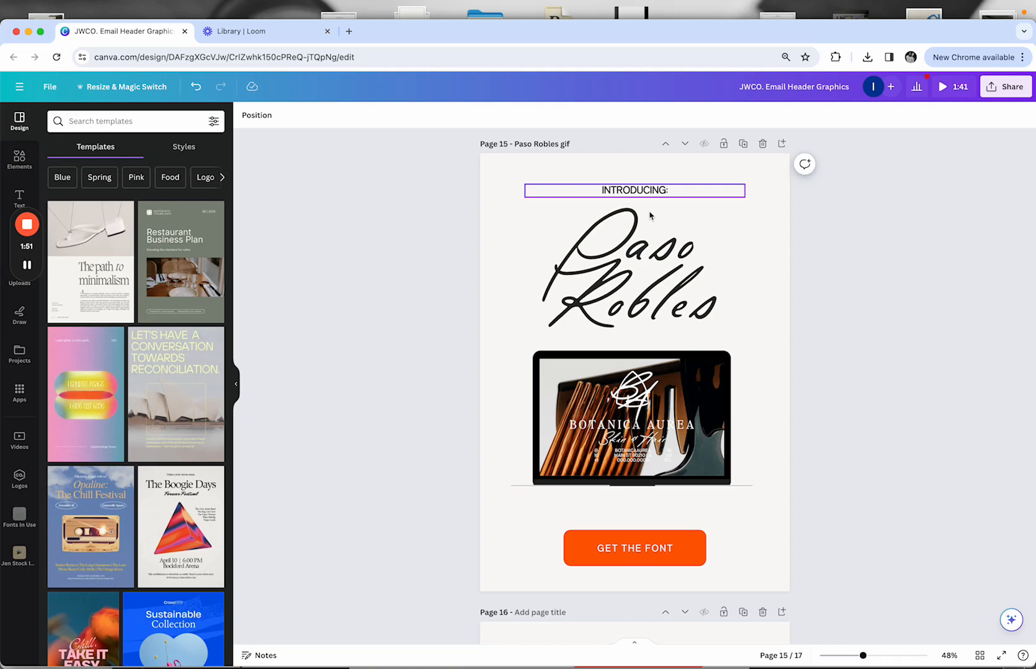